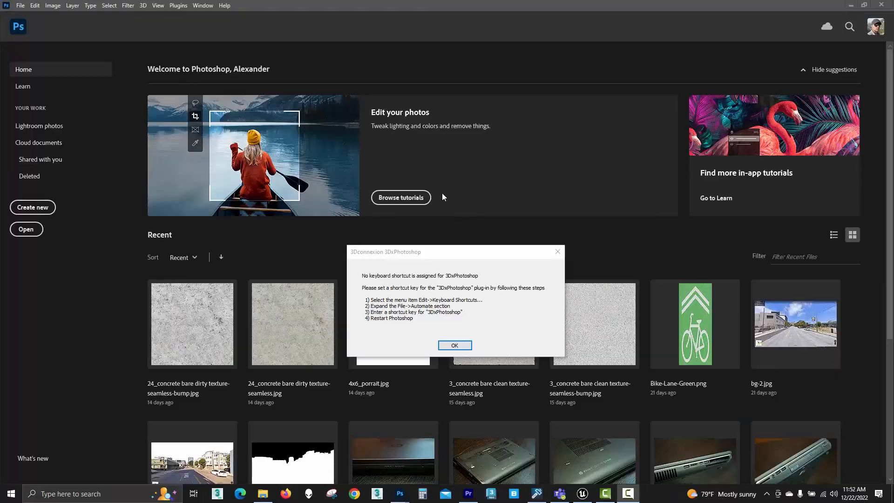
{"action": "mouse_move", "coordinate": [454, 329]}
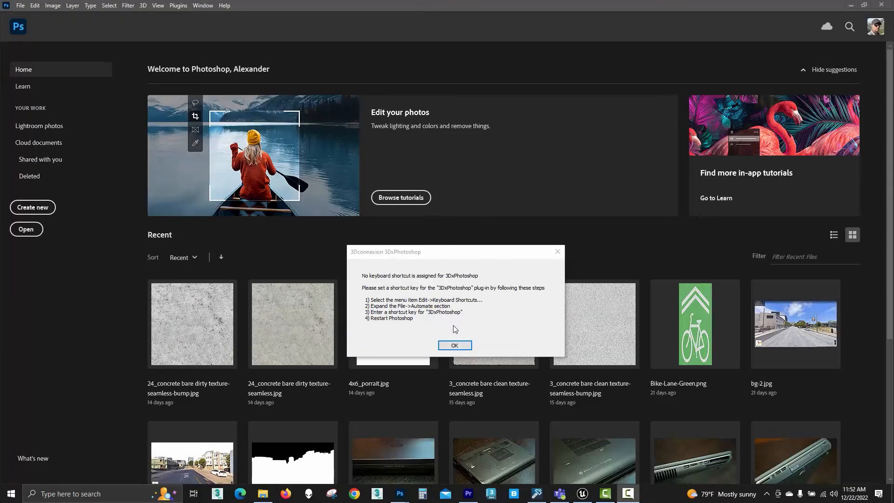